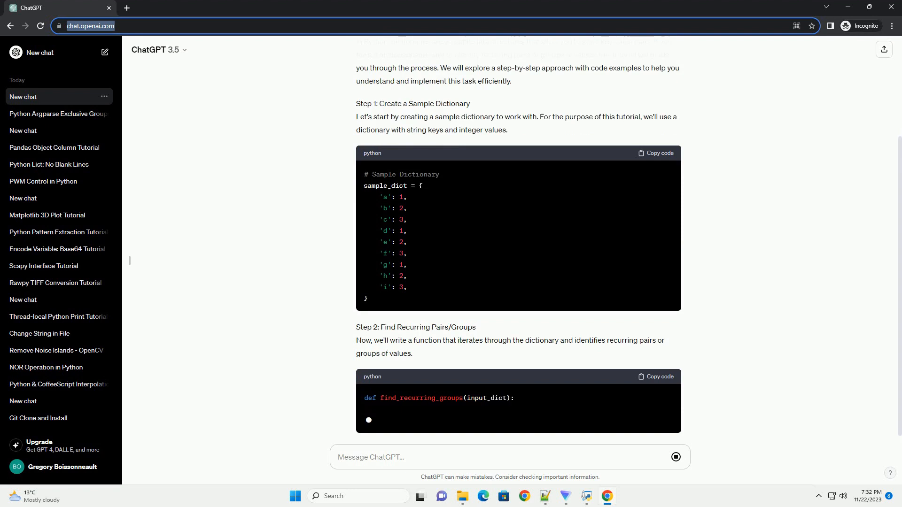
pyautogui.scroll(-3)
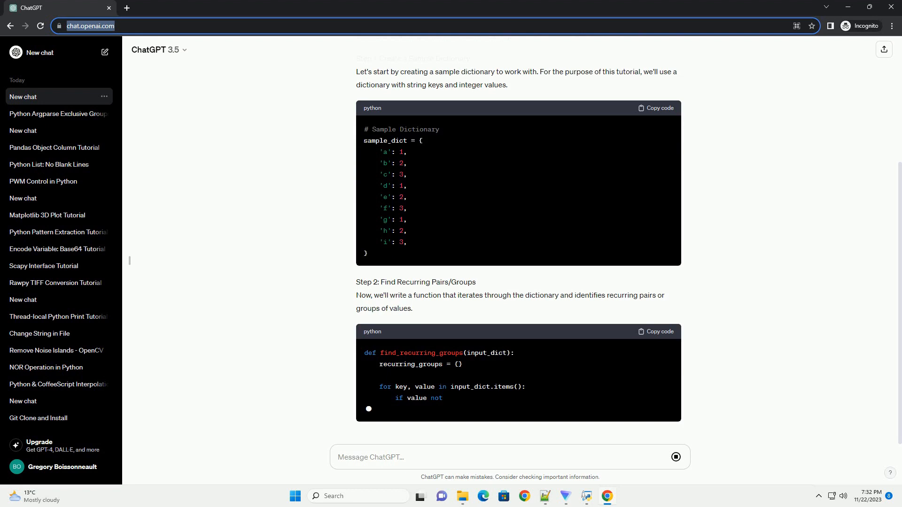
pyautogui.scroll(-3)
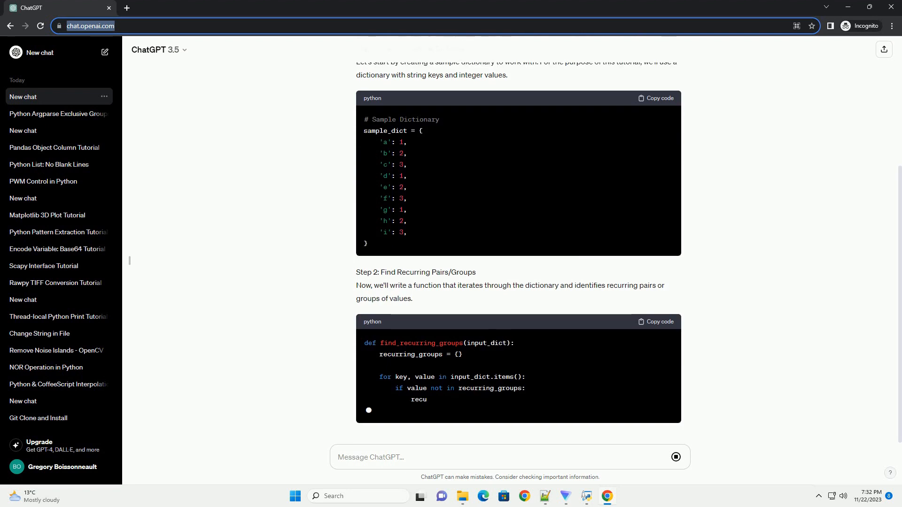
pyautogui.scroll(-3)
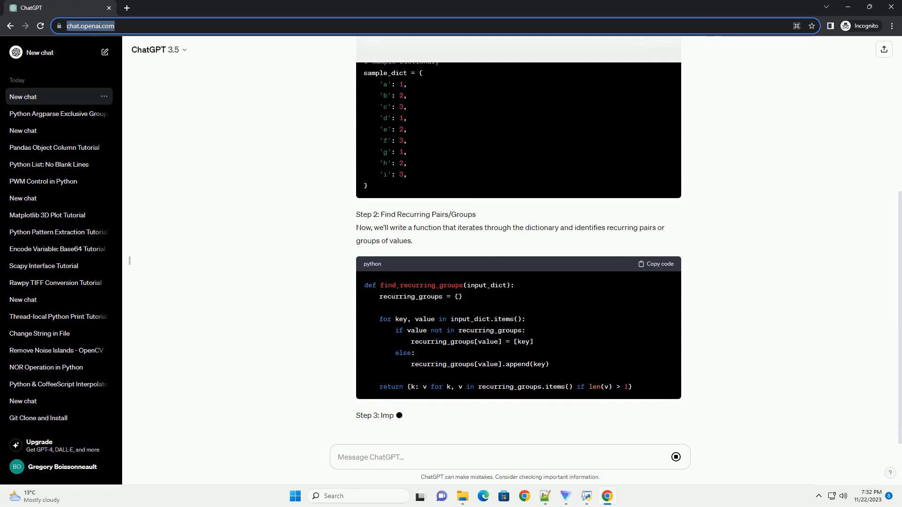
pyautogui.scroll(-3)
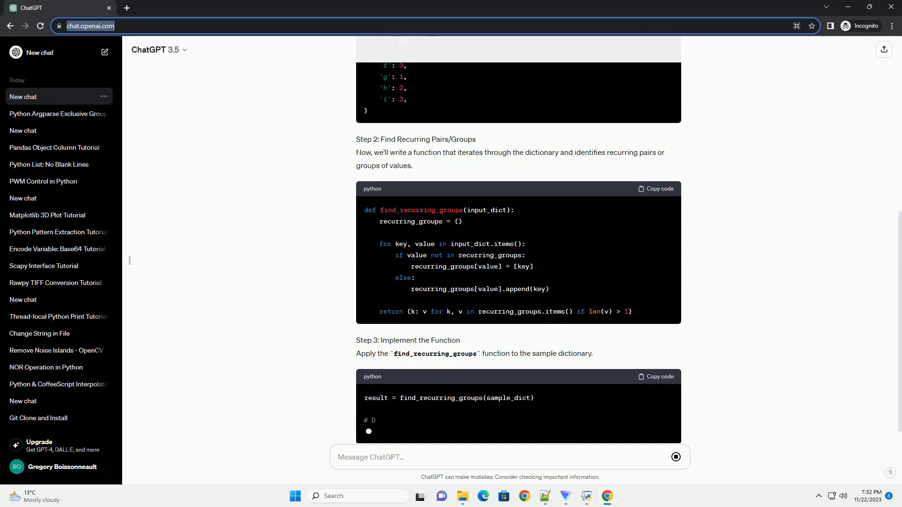
pyautogui.scroll(-3)
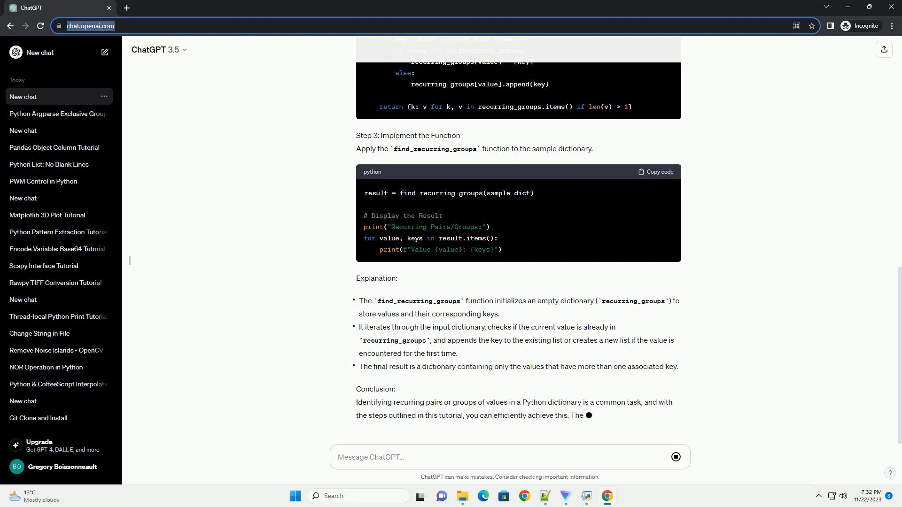
pyautogui.scroll(-3)
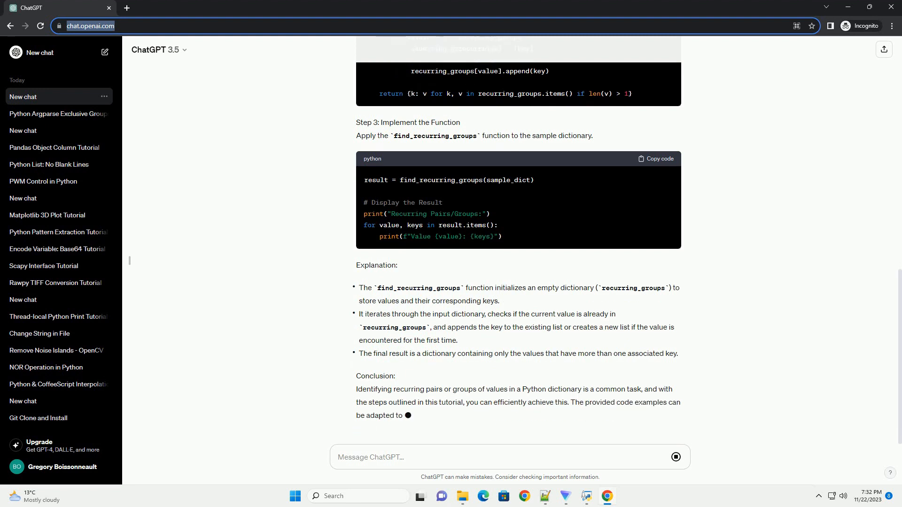